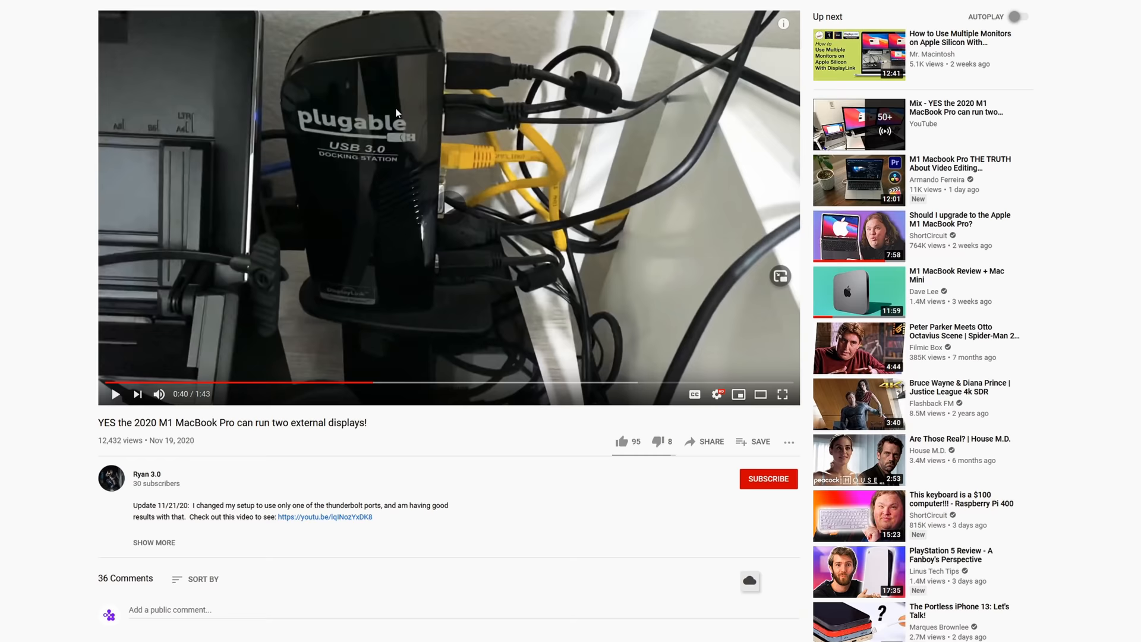
# Step: Play the 'YES the 2020 M1 MacBook Pro can run two external displays!' video
pyautogui.click(116, 394)
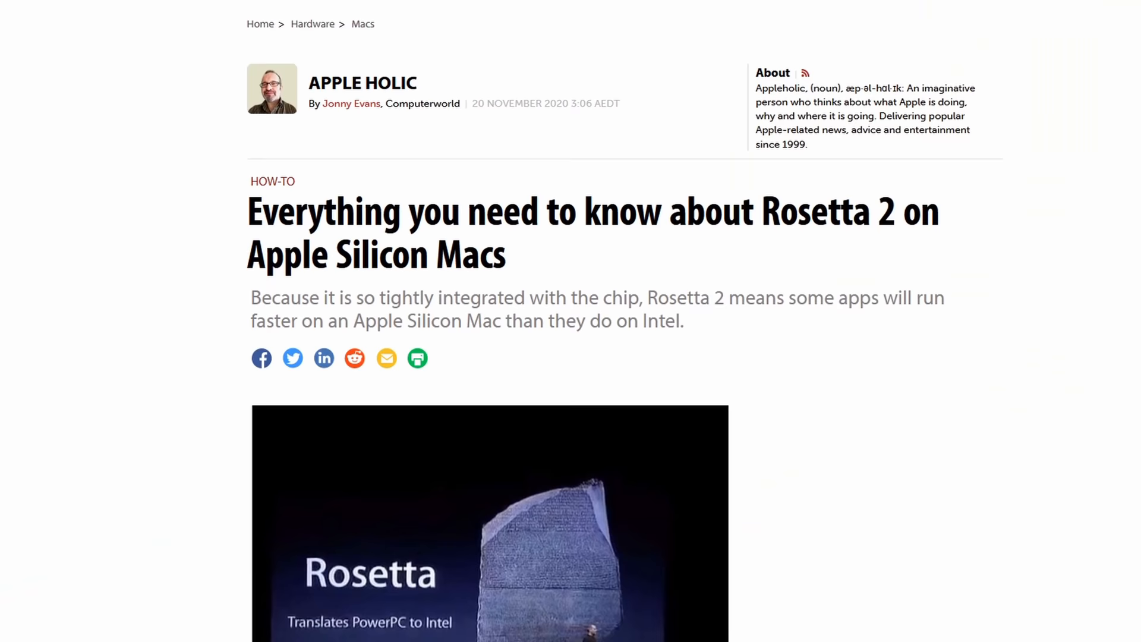
# Step: Scroll down through the Computerworld article on Rosetta 2
pyautogui.scroll(-3)
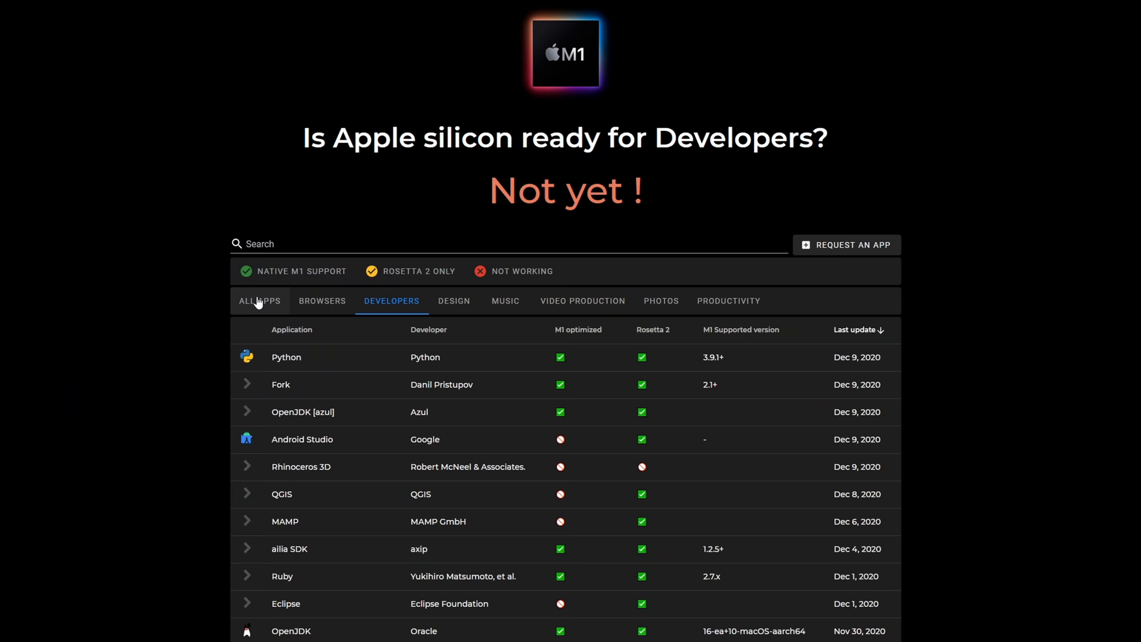
# Step: View the Browsers, Developers and Design compatibility lists on Is Apple Silicon Ready
pyautogui.click(322, 301)
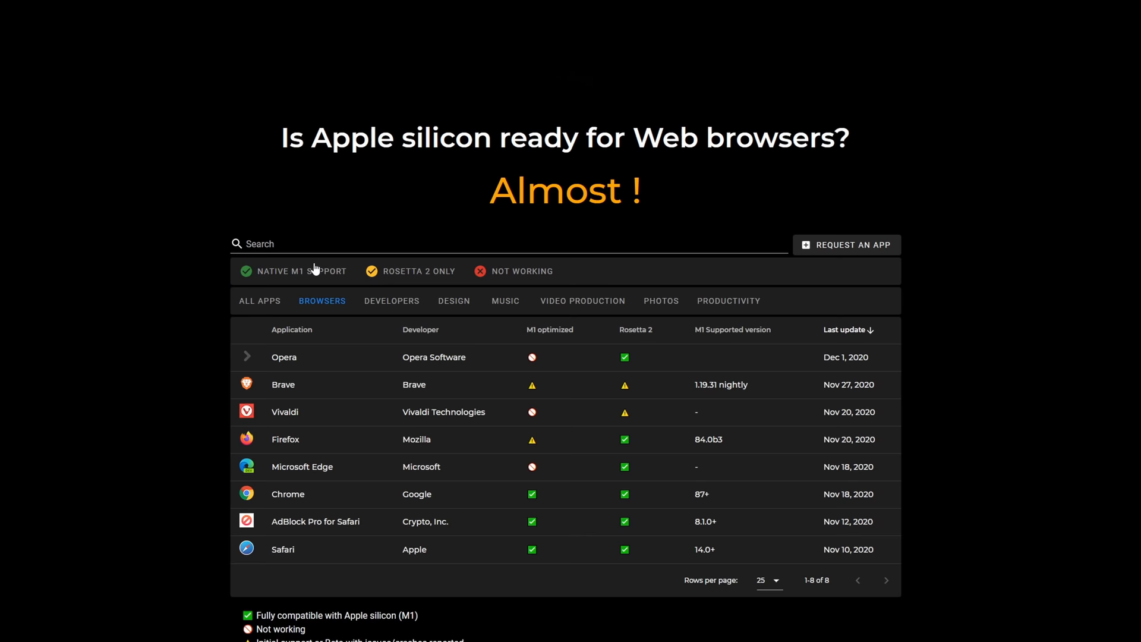
pyautogui.click(391, 301)
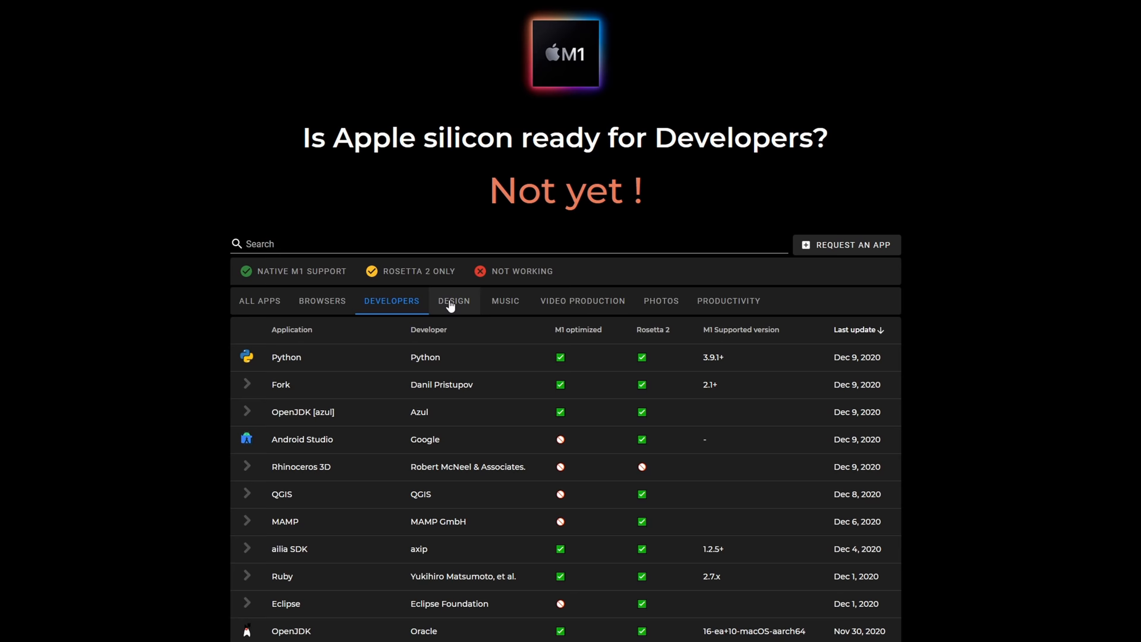
pyautogui.click(583, 301)
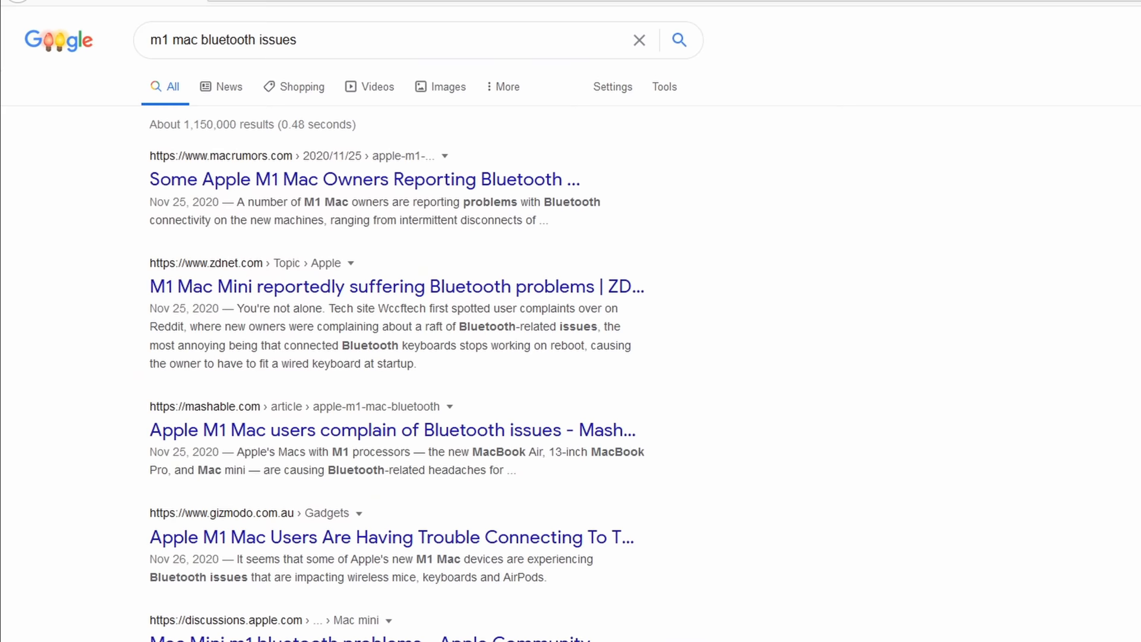
# Step: Scroll through the Google results for 'm1 mac bluetooth issues'
pyautogui.scroll(-3)
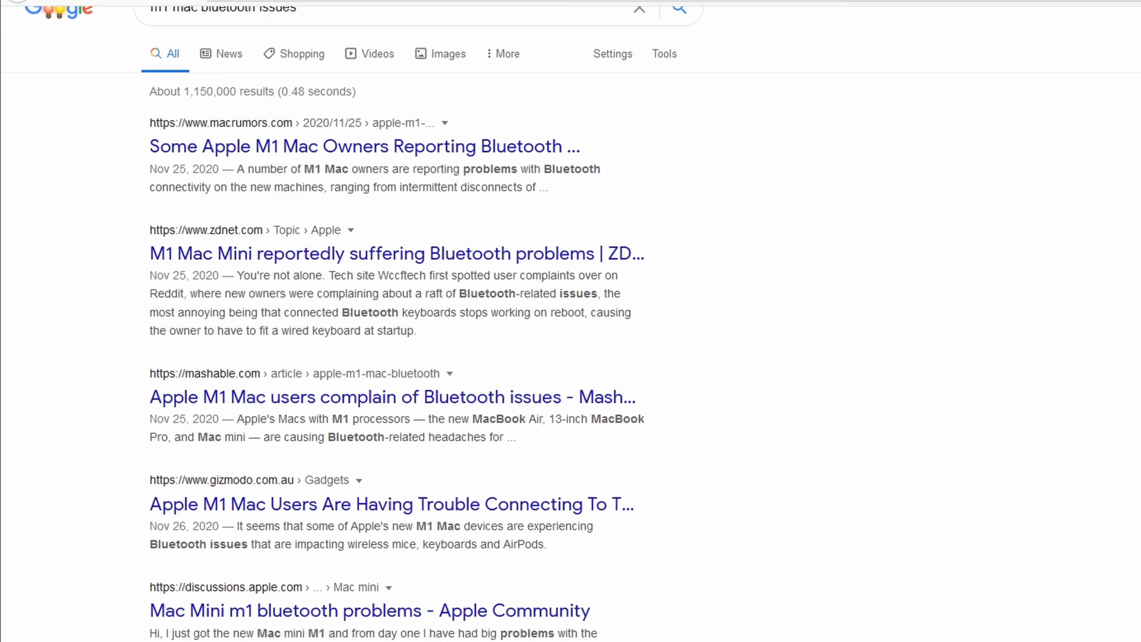
pyautogui.scroll(-3)
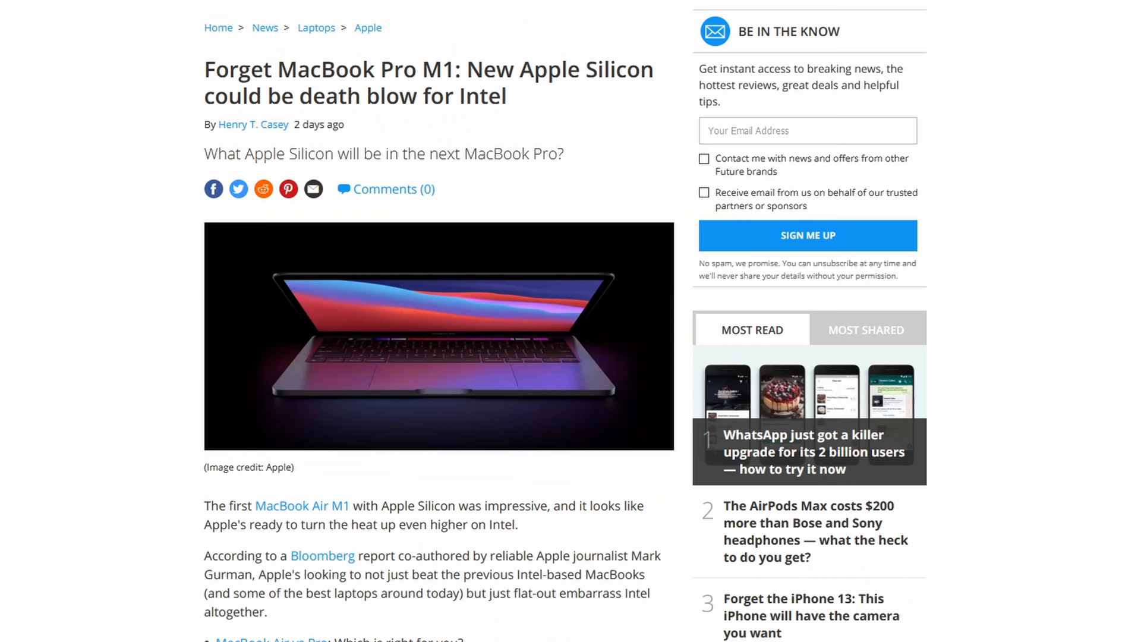
# Step: Scroll through the AppleInsider and related articles on 2021 Apple Silicon Macs
pyautogui.moveTo(470, 69); pyautogui.dragTo(500, 95)
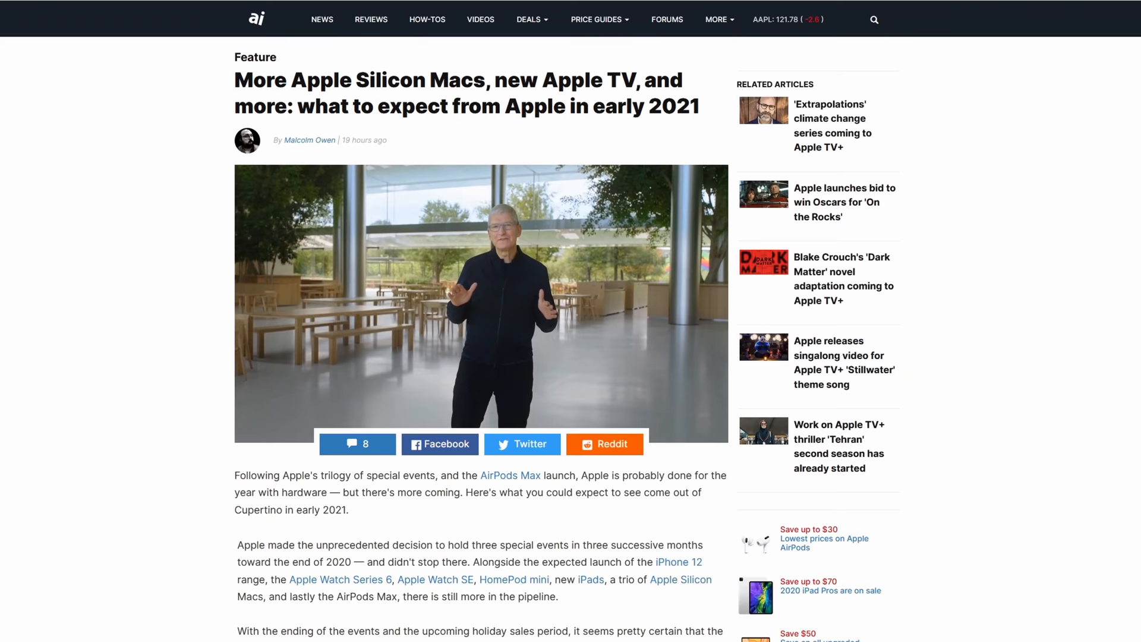
pyautogui.scroll(-3)
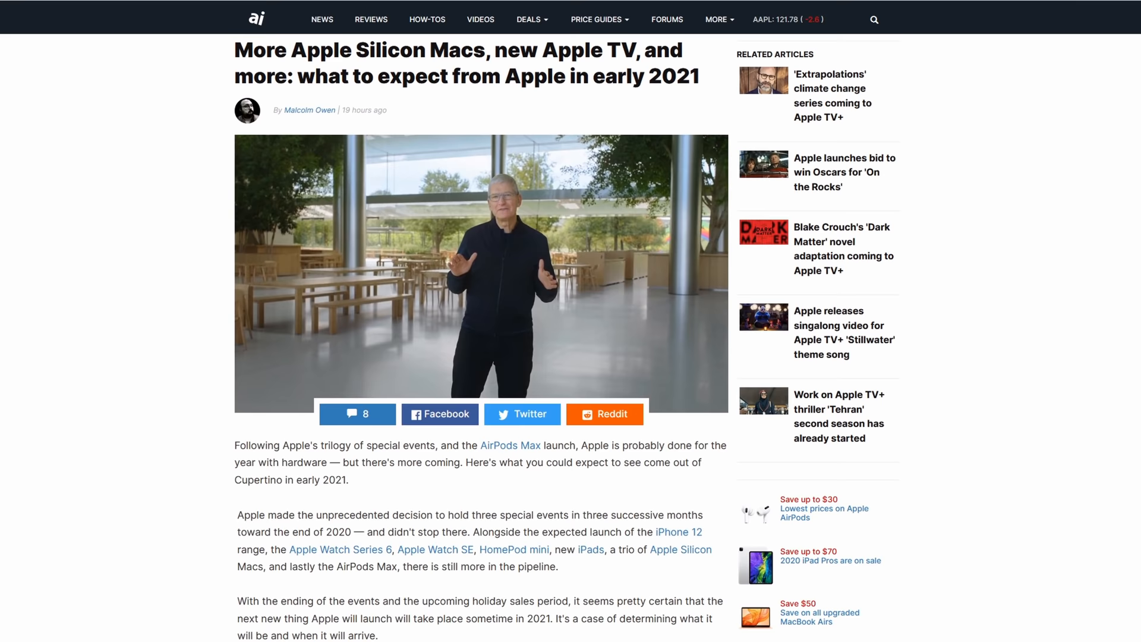
pyautogui.scroll(-3)
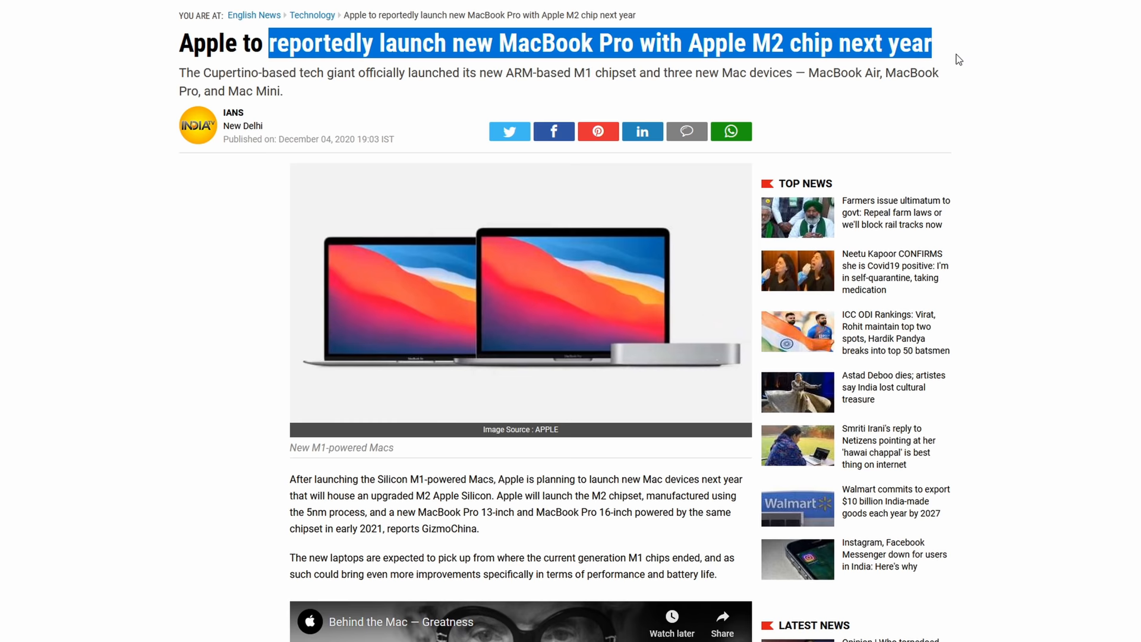
# Step: Scroll from the India TV M2 report into the TechRadar MacBook Pro 2019 vs 2018 article
pyautogui.scroll(-3)
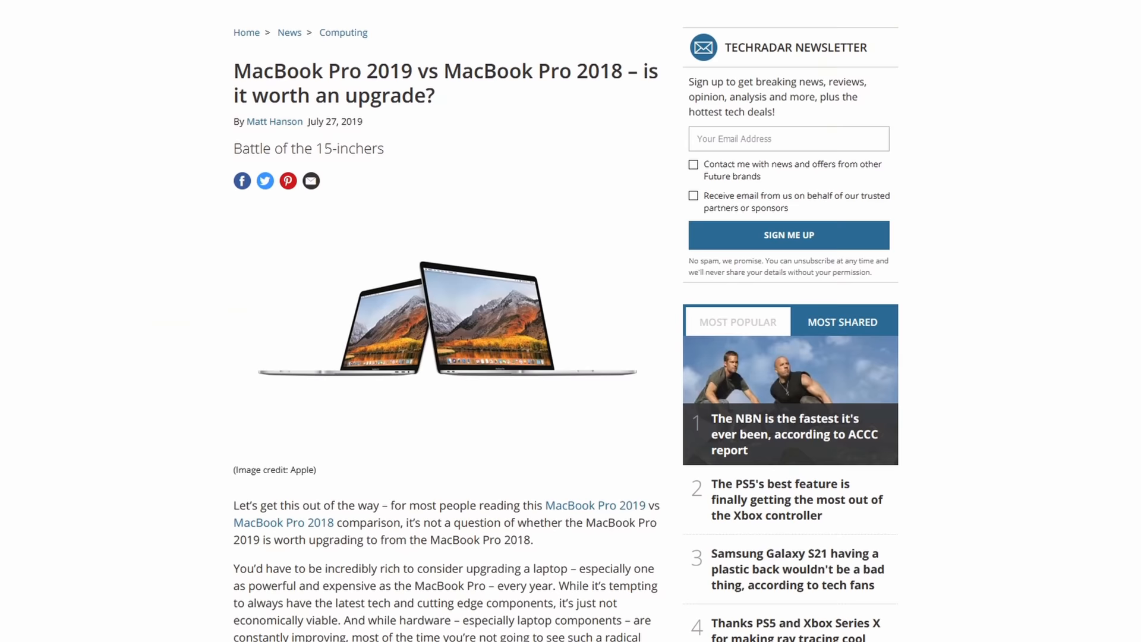
pyautogui.scroll(-3)
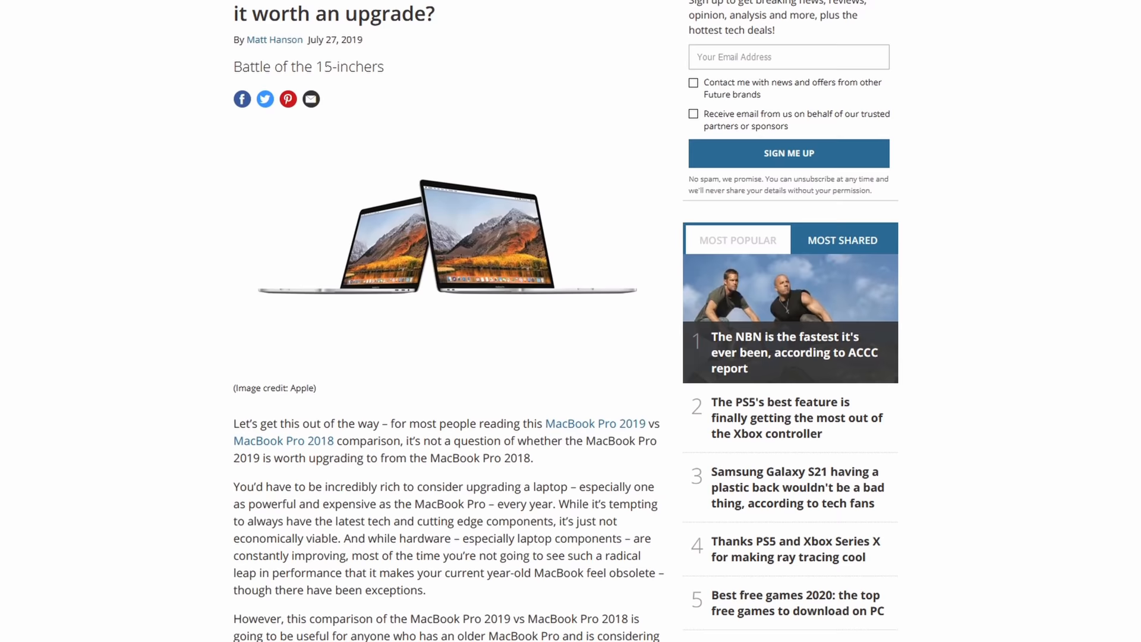